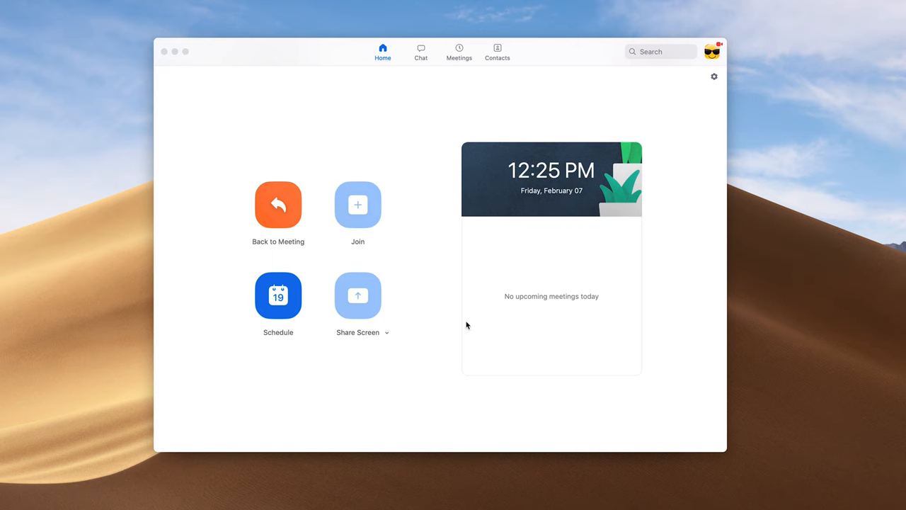
{"action": "mouse_move", "coordinate": [297, 210]}
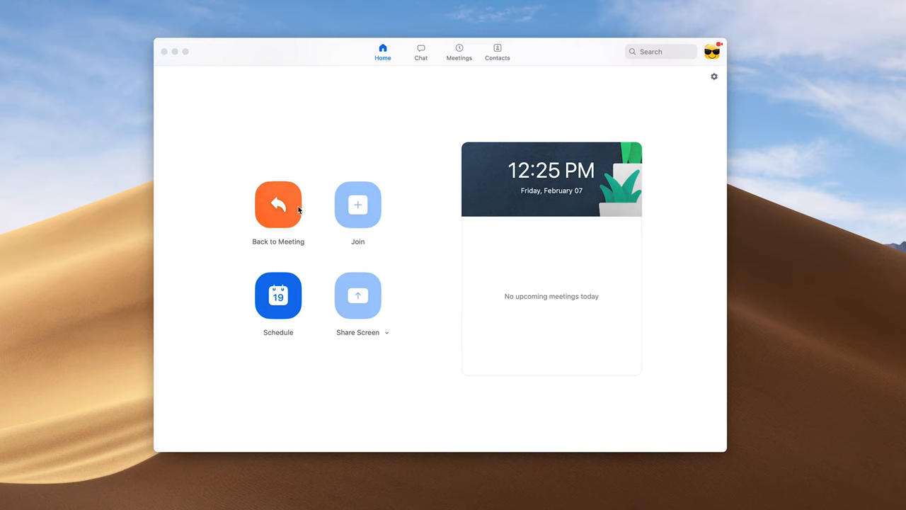
- Return to the ongoing meeting from the Zoom home screen
{"action": "left_click", "coordinate": [277, 204]}
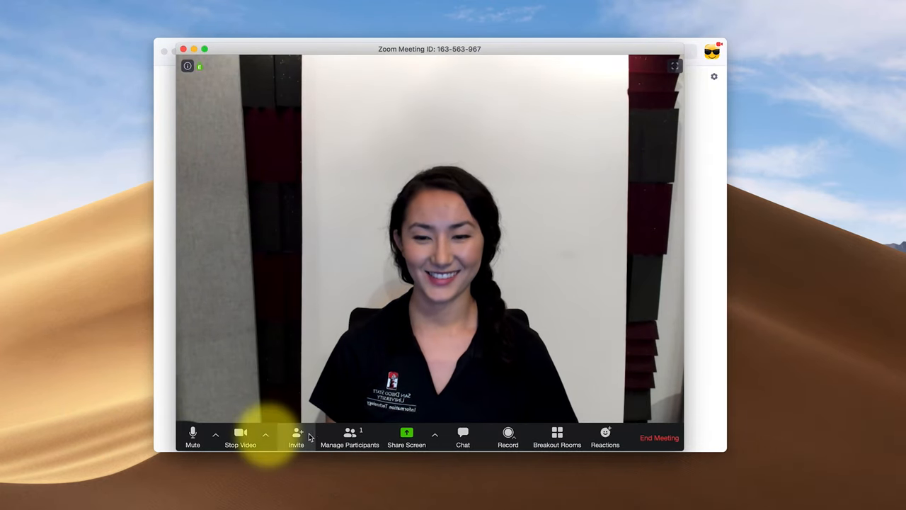
- Apply the earth-from-space image as the virtual background via the video options
{"action": "left_click", "coordinate": [267, 435]}
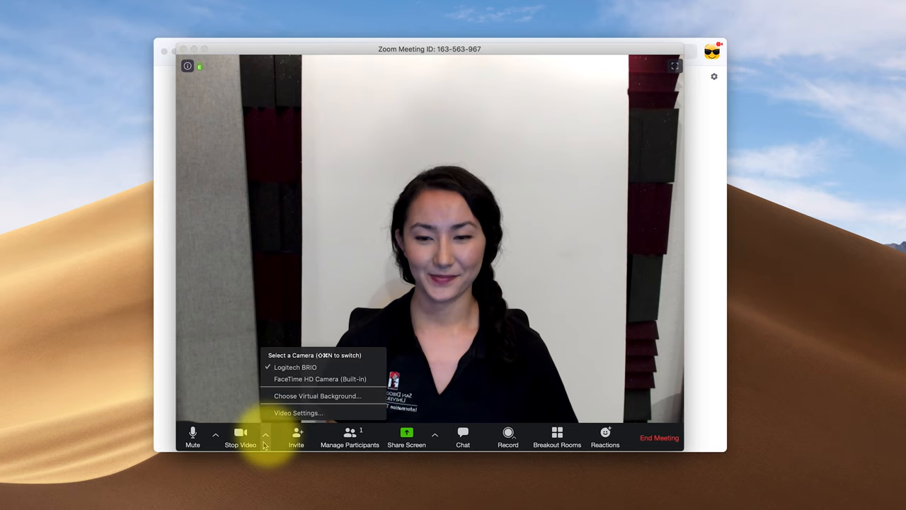
{"action": "left_click", "coordinate": [317, 397]}
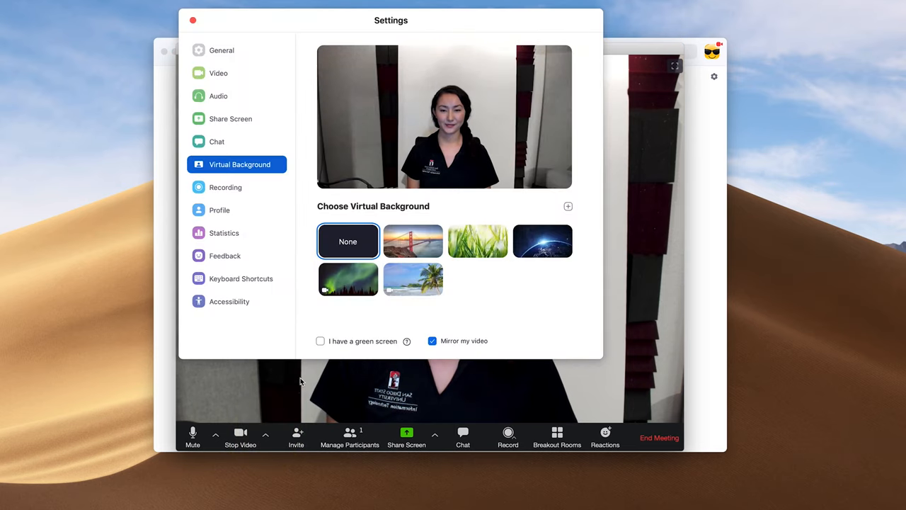
{"action": "mouse_move", "coordinate": [414, 241]}
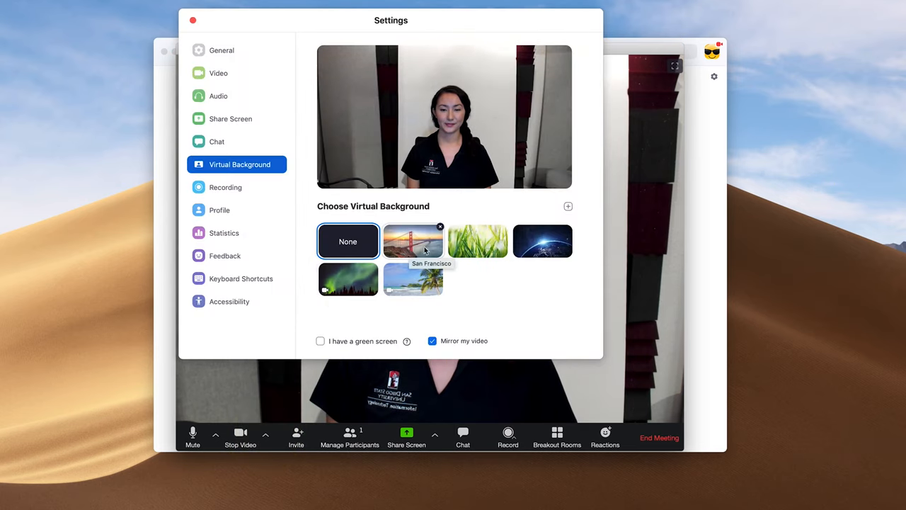
{"action": "left_click", "coordinate": [542, 241]}
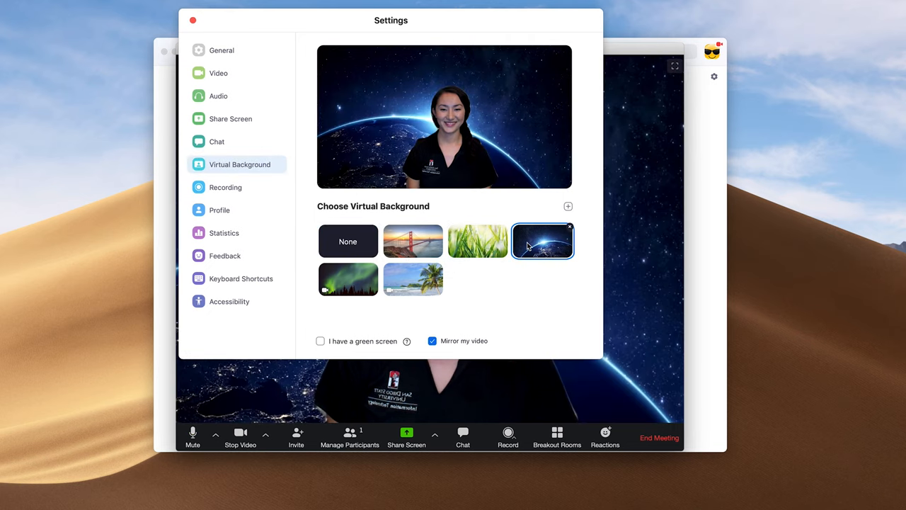
{"action": "mouse_move", "coordinate": [568, 206]}
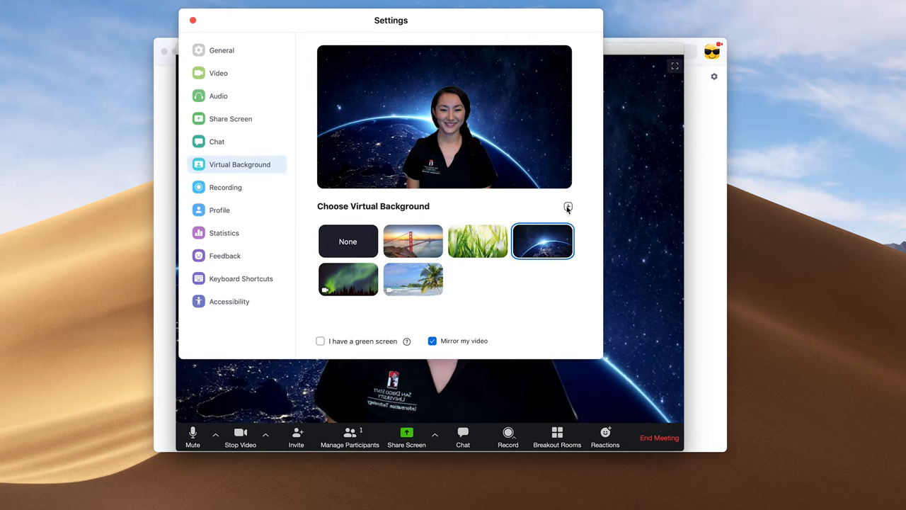
- Add My Favorite University.png from Downloads as a new virtual background image
{"action": "left_click", "coordinate": [568, 207]}
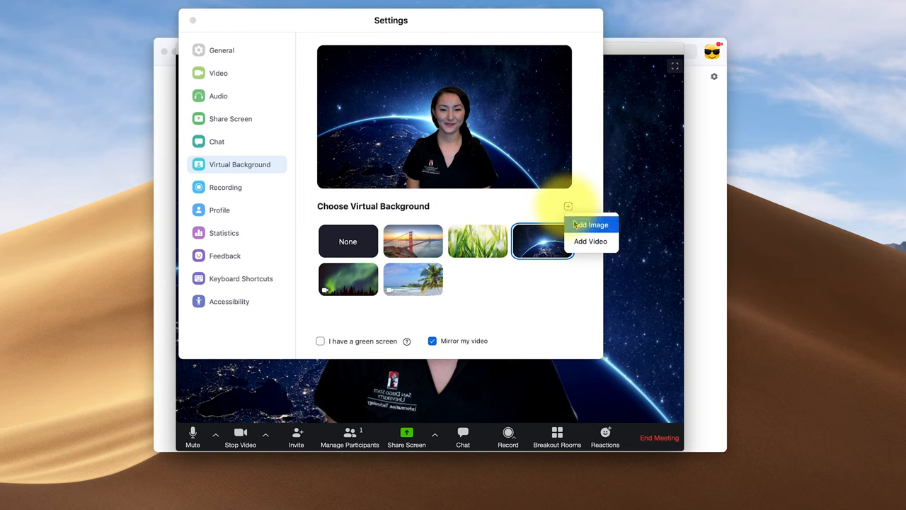
{"action": "left_click", "coordinate": [591, 224]}
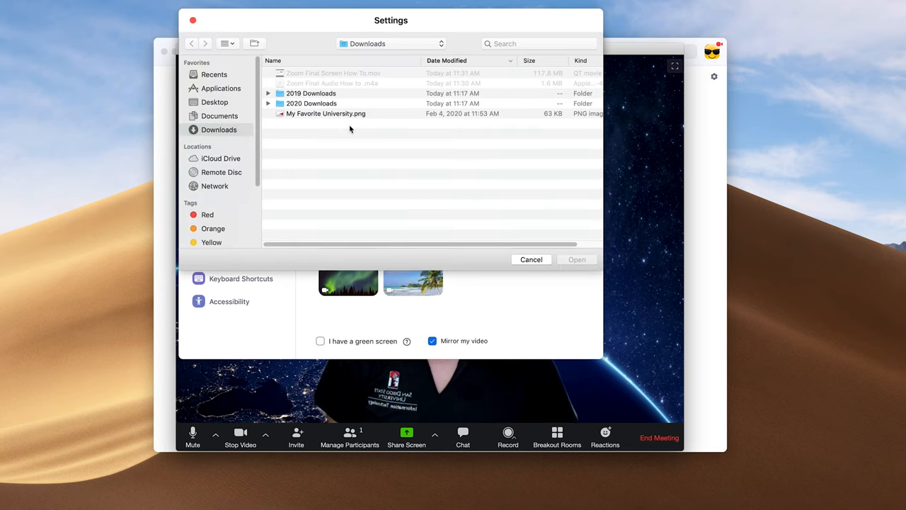
{"action": "left_click", "coordinate": [326, 114]}
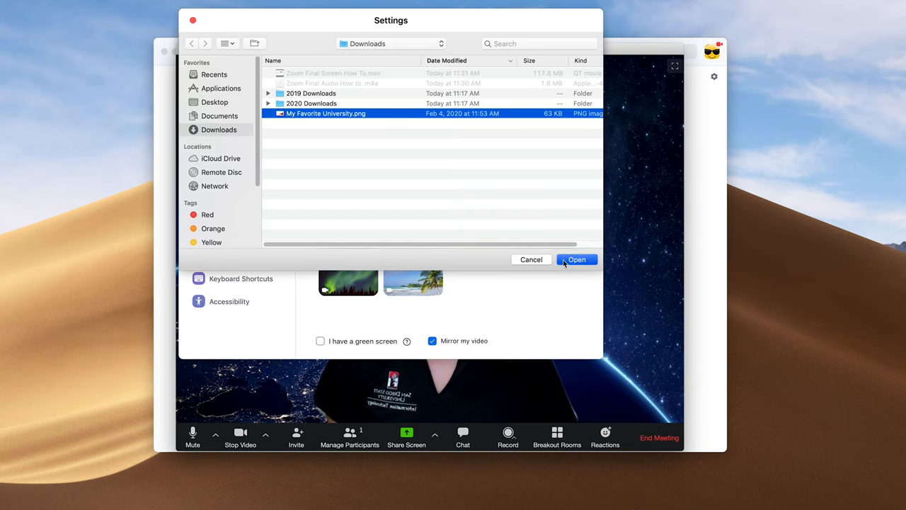
{"action": "left_click", "coordinate": [578, 259]}
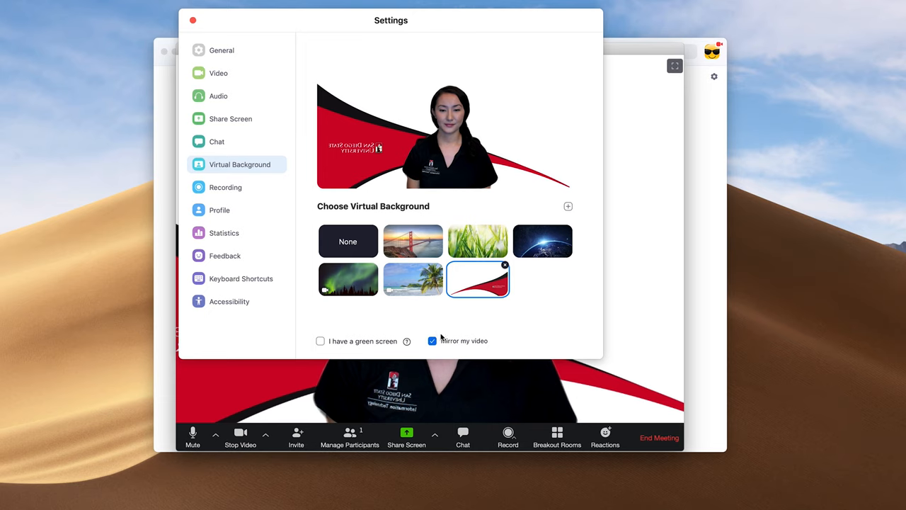
- Turn off Mirror my video and return to the meeting with the new background
{"action": "left_click", "coordinate": [432, 340]}
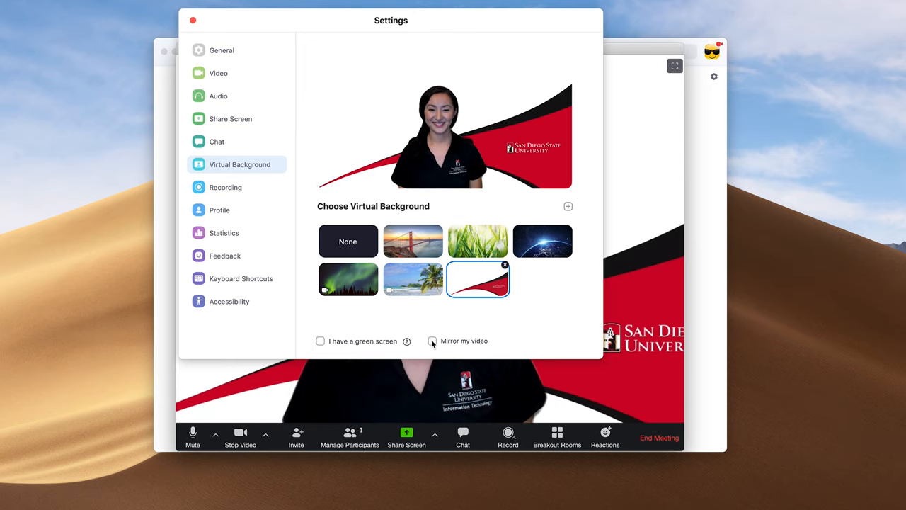
{"action": "left_click", "coordinate": [192, 20]}
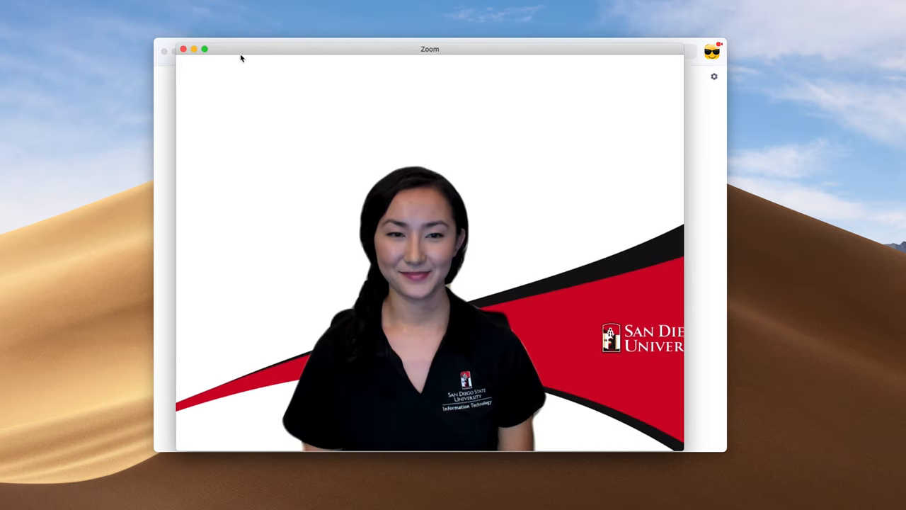